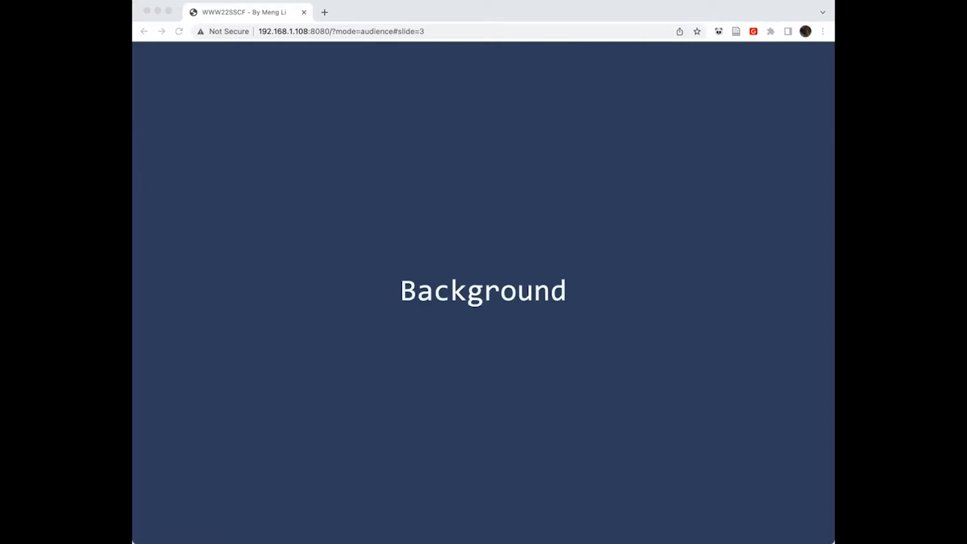
# - Advance from the Background slide to slide 4, Membership Testing Problem
pyautogui.press('Right')
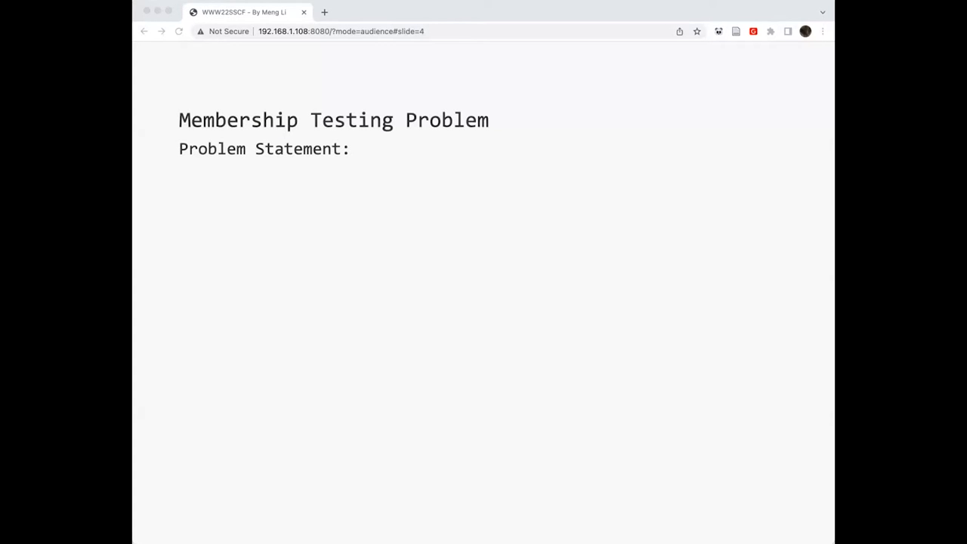
pyautogui.press('Right')
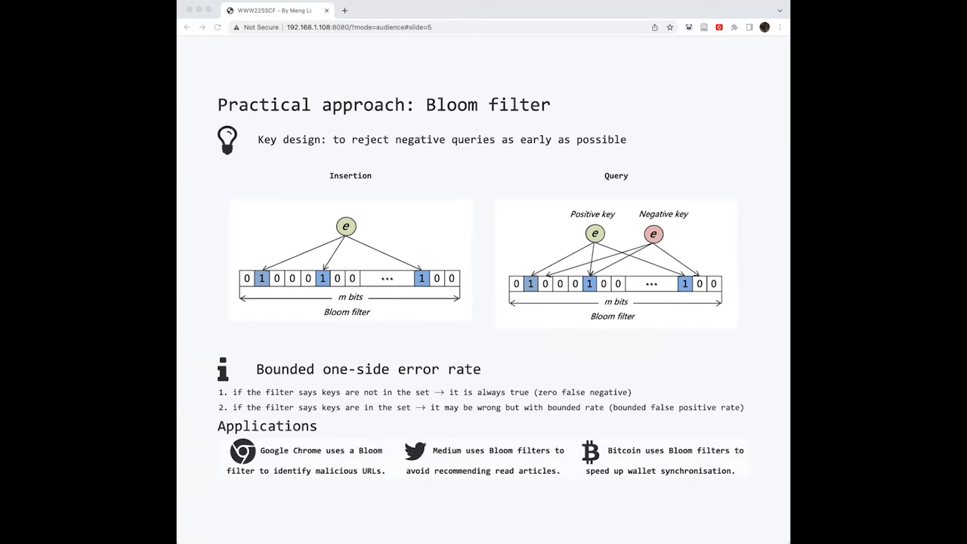
# - Advance to slide 6 on counting Bloom filters supporting key deletion
pyautogui.press('Right')
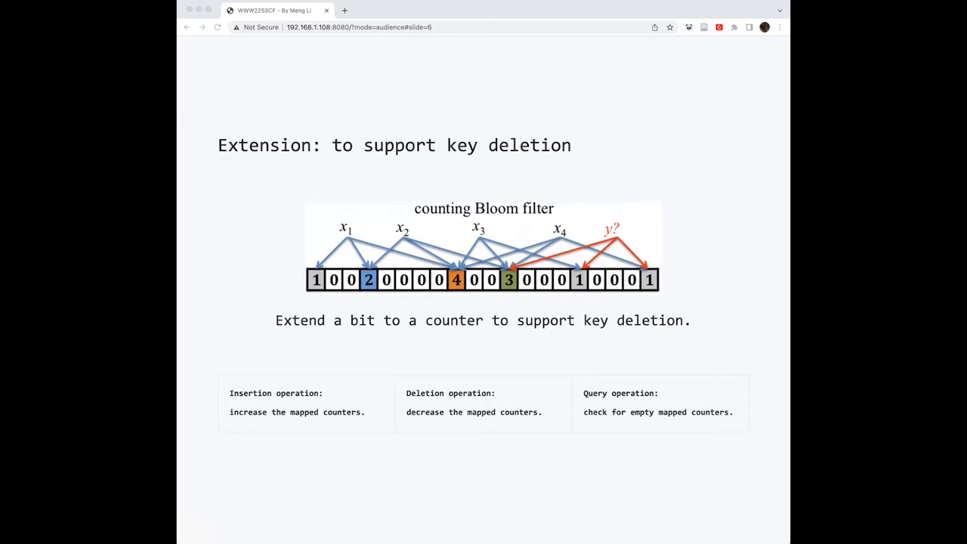
# - Advance to slide 7, New Scenario #1: availability of negative keys
pyautogui.press('Right')
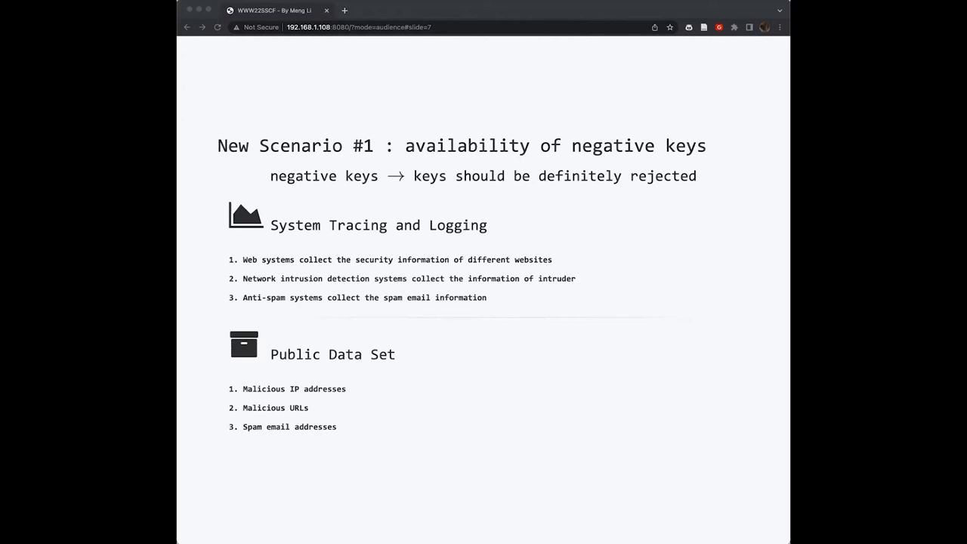
pyautogui.moveTo(385, 162)
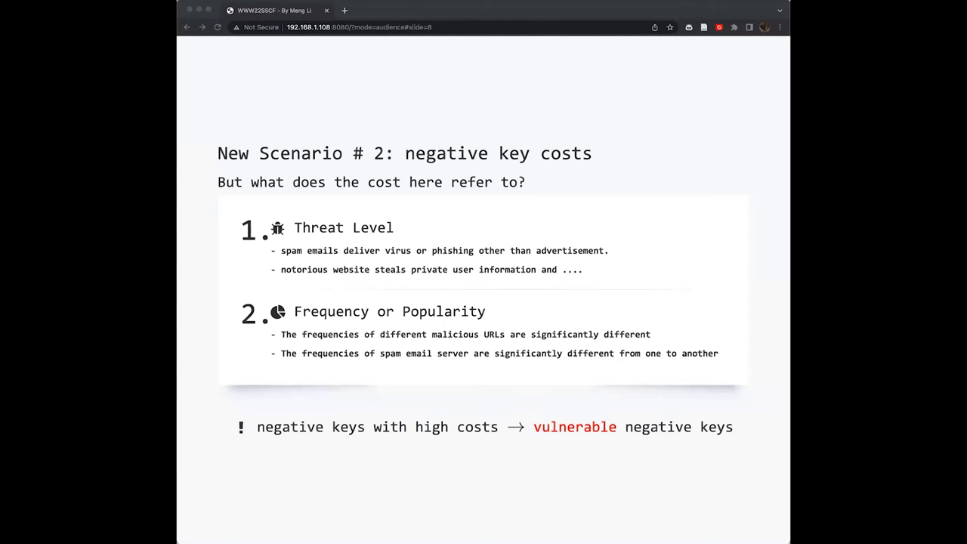
# - Advance from slide 8 to slide 9, the prior filter variants comparison table
pyautogui.press('Right')
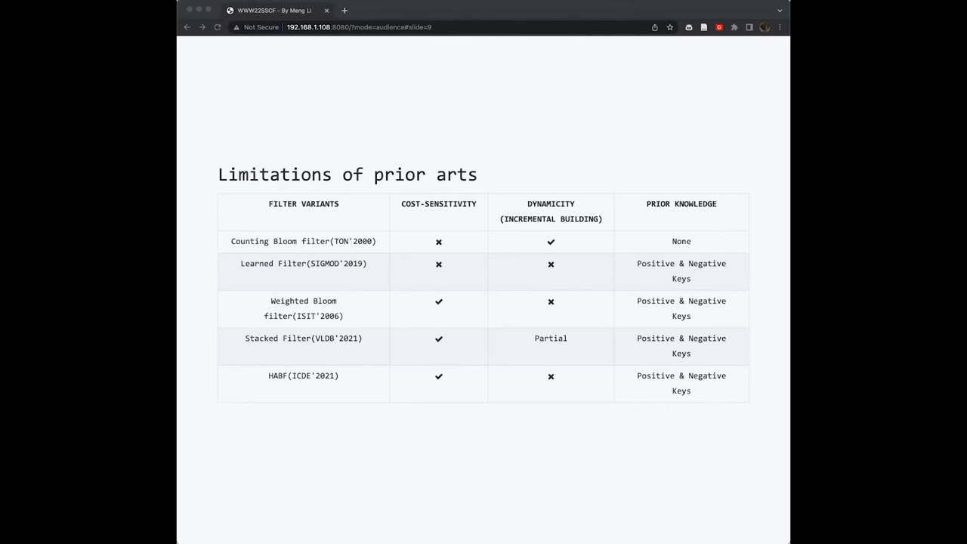
# - Advance from the Limitations of prior arts table to slide 10 on design goals
pyautogui.press('Right')
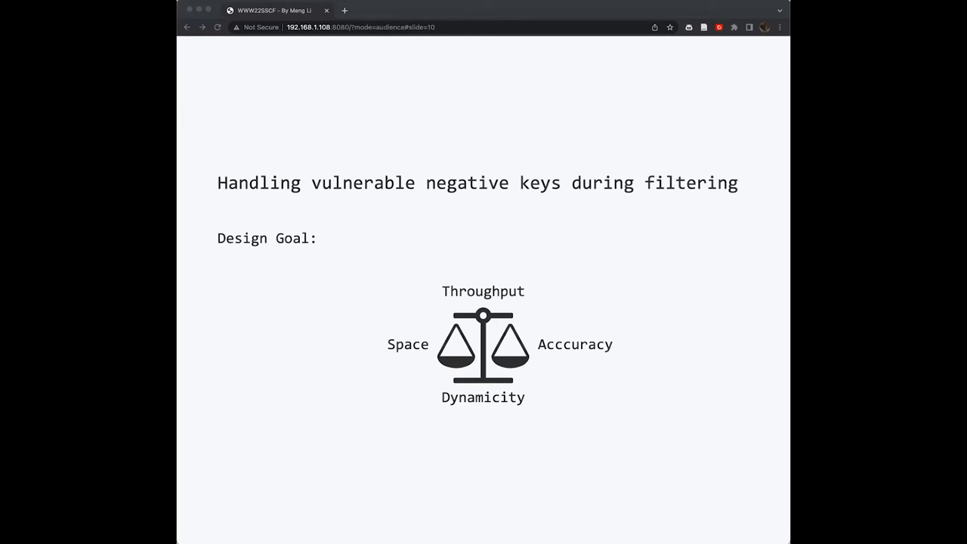
# - Advance through the Proposed Approach divider to slide 12, Hash Function Modulation
pyautogui.press('Right')
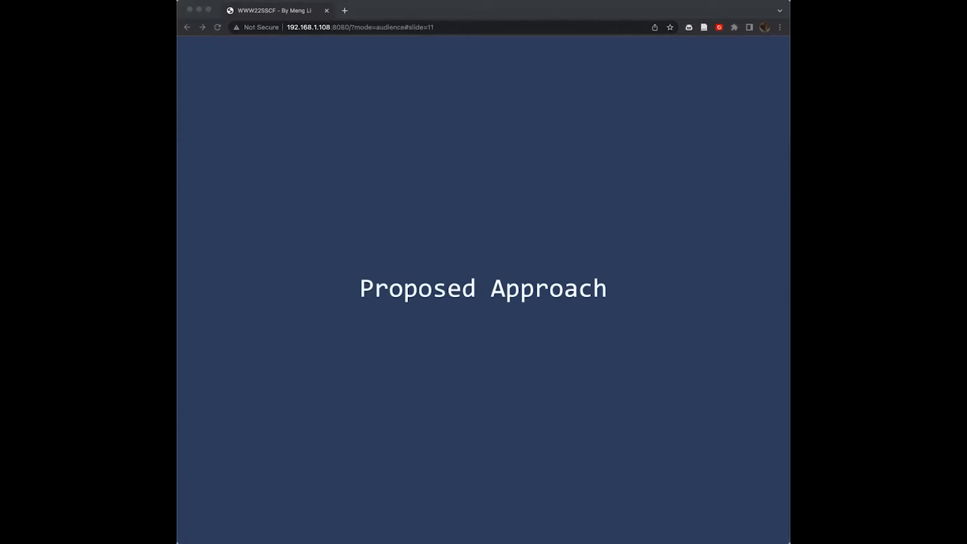
pyautogui.press('Right')
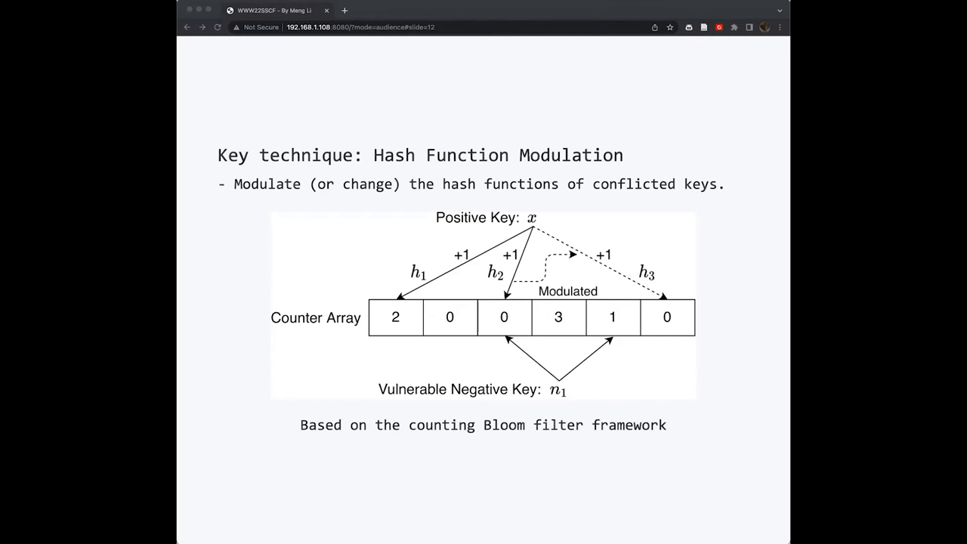
# - Advance to slide 13, the overall Seesaw Counting Filter framework
pyautogui.press('Right')
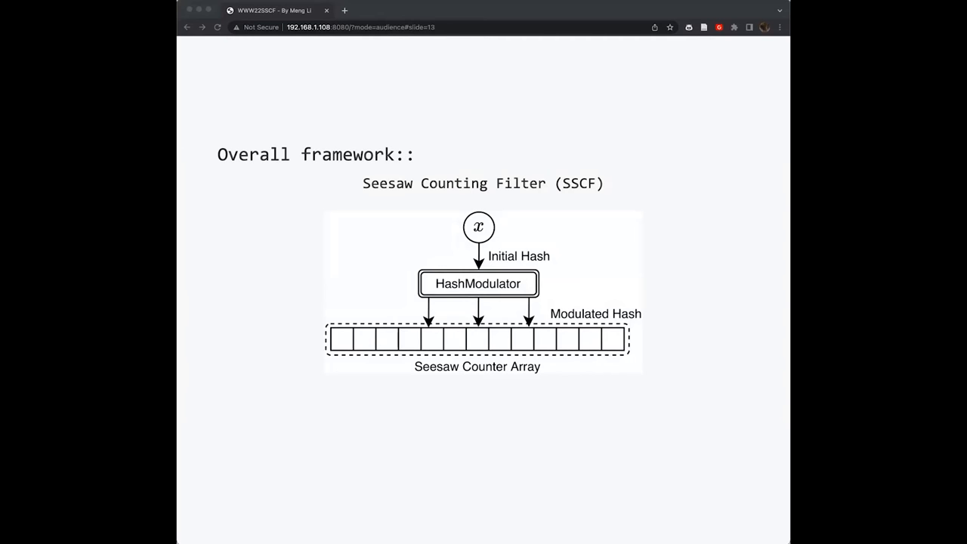
# - Reveal the modulated-hash-functions bullet, then advance to slide 14, Seesaw Counter Array
pyautogui.press('Right')
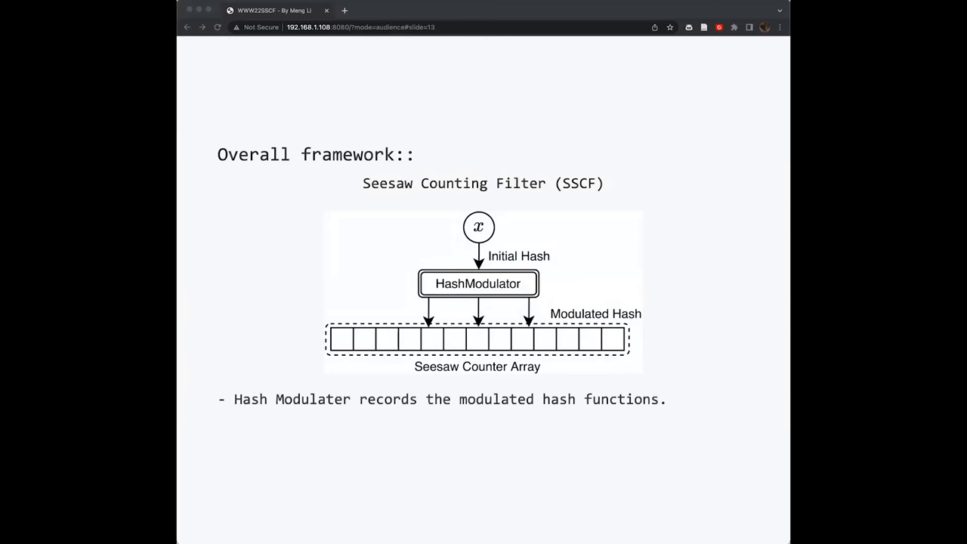
pyautogui.press('Right')
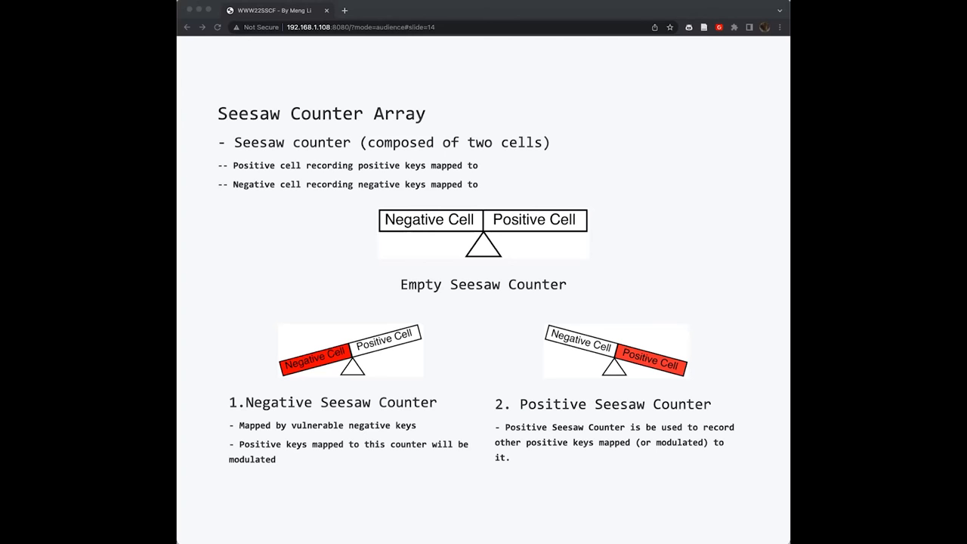
# - Advance to slide 15, Hash Modulater with ModulatedCounter and ModulatedIndex fields
pyautogui.press('Right')
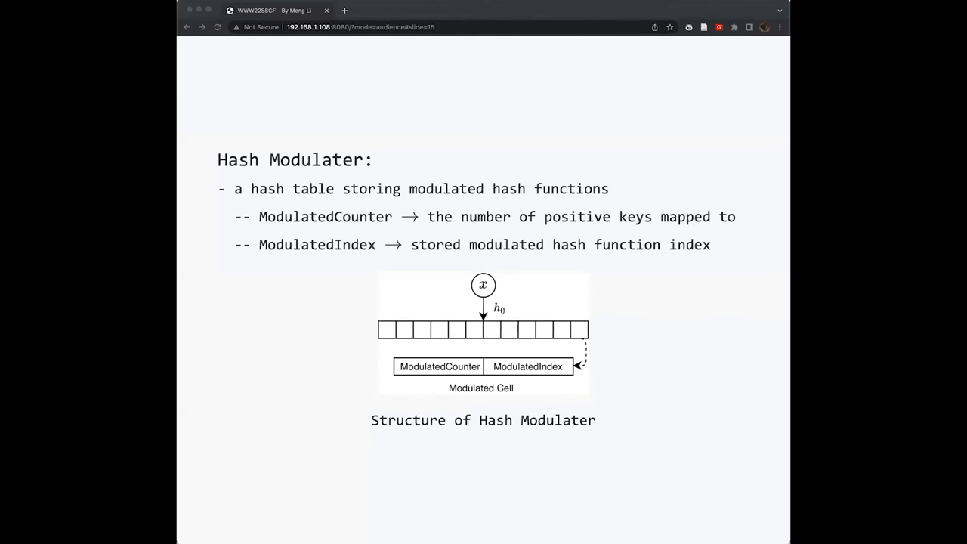
pyautogui.press('Right')
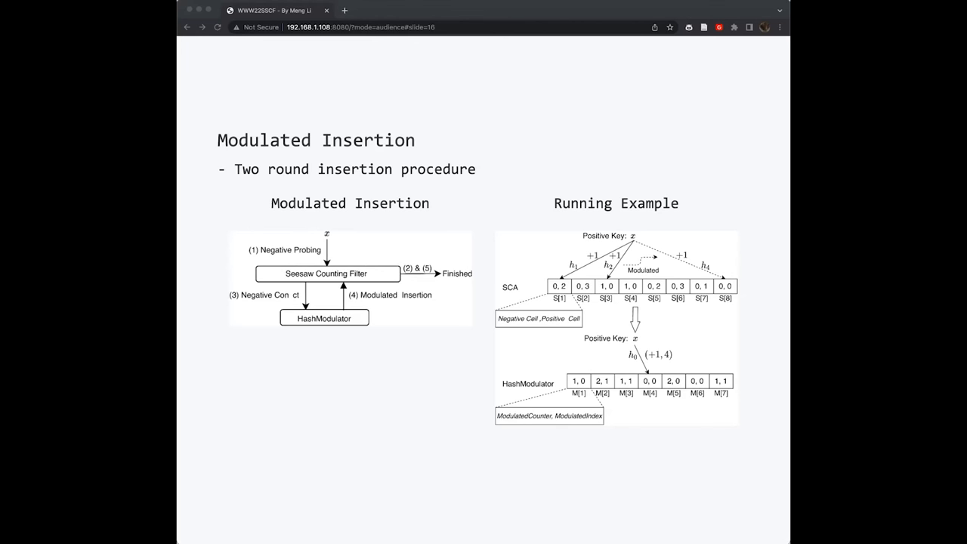
pyautogui.moveTo(649, 256)
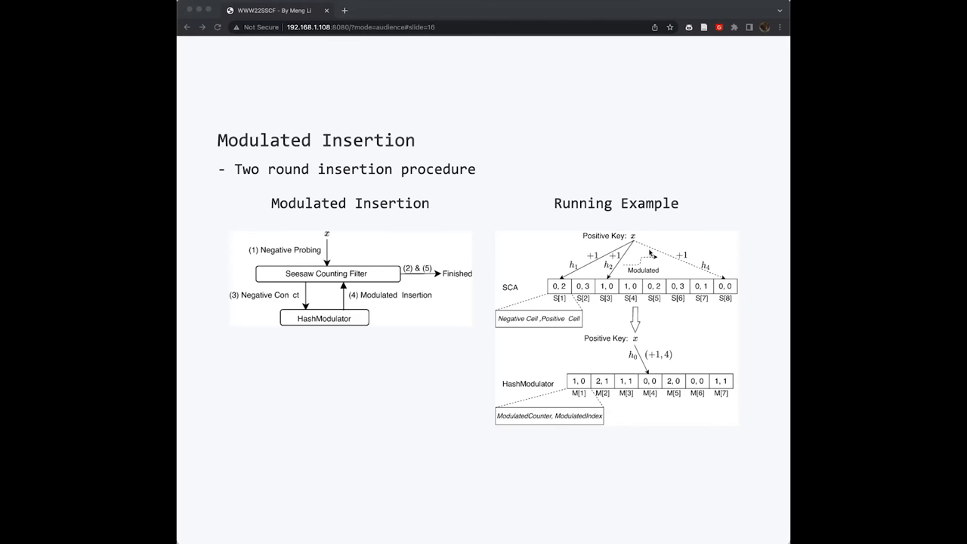
pyautogui.moveTo(704, 202)
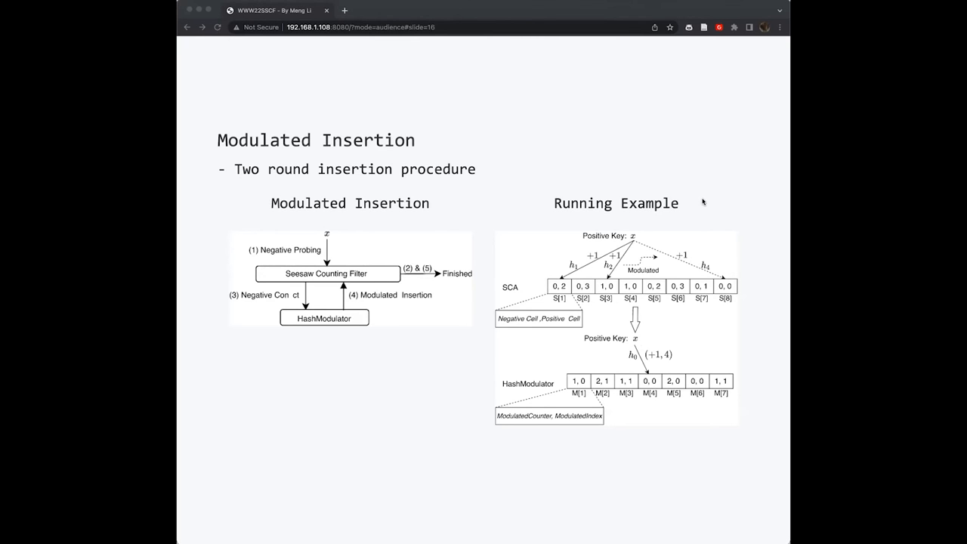
pyautogui.moveTo(606, 288)
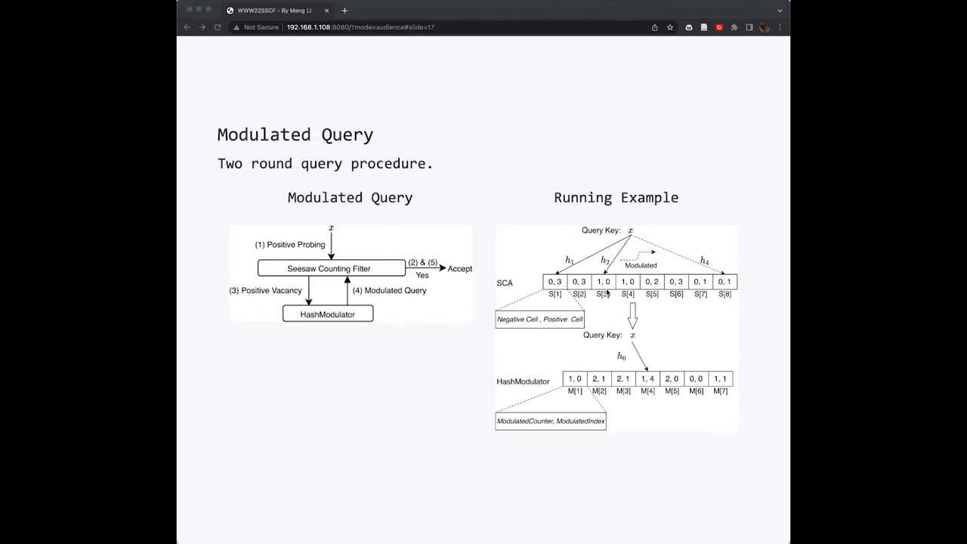
pyautogui.moveTo(764, 142)
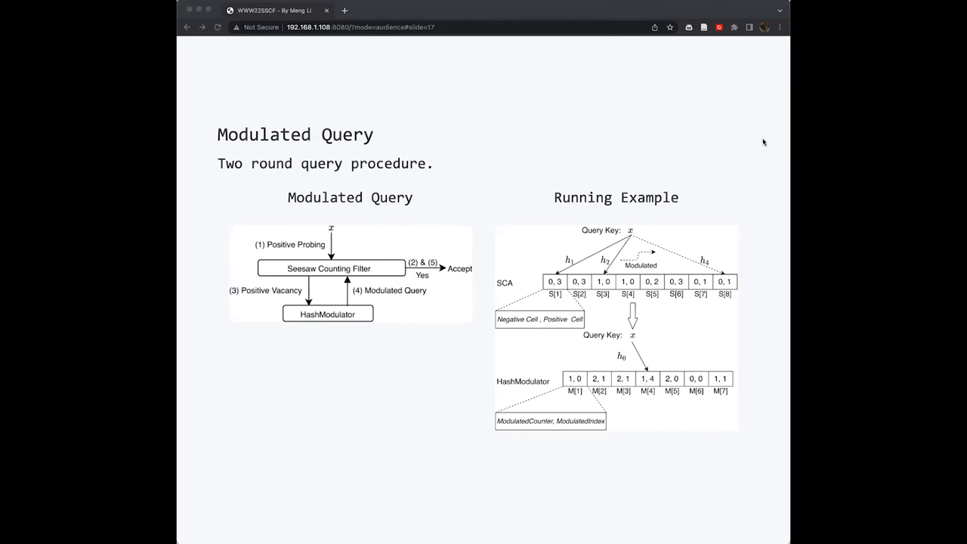
pyautogui.moveTo(630, 231)
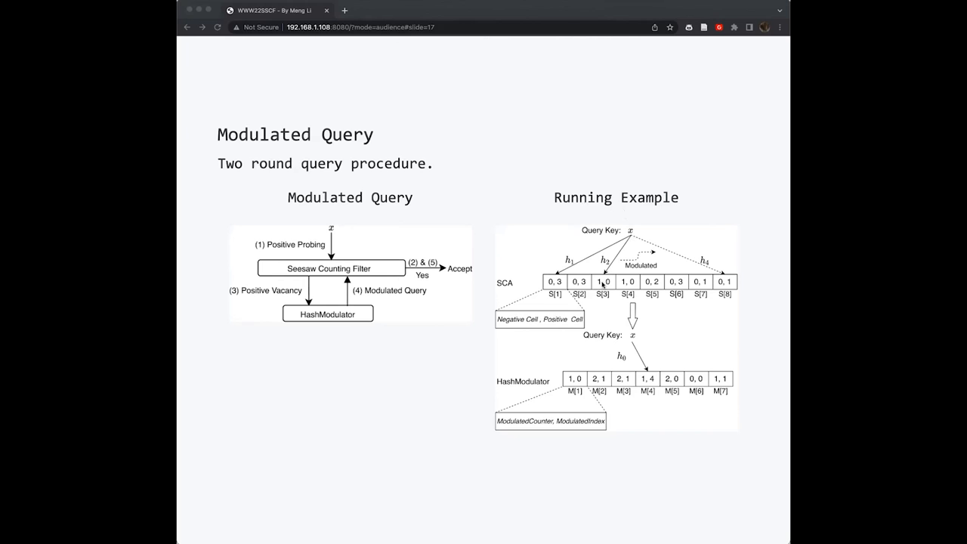
pyautogui.moveTo(603, 292)
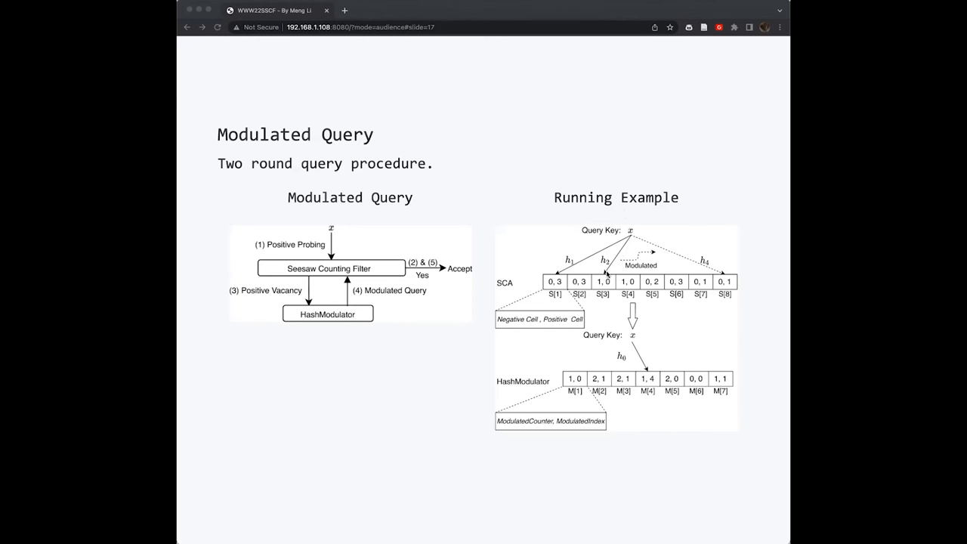
pyautogui.moveTo(601, 356)
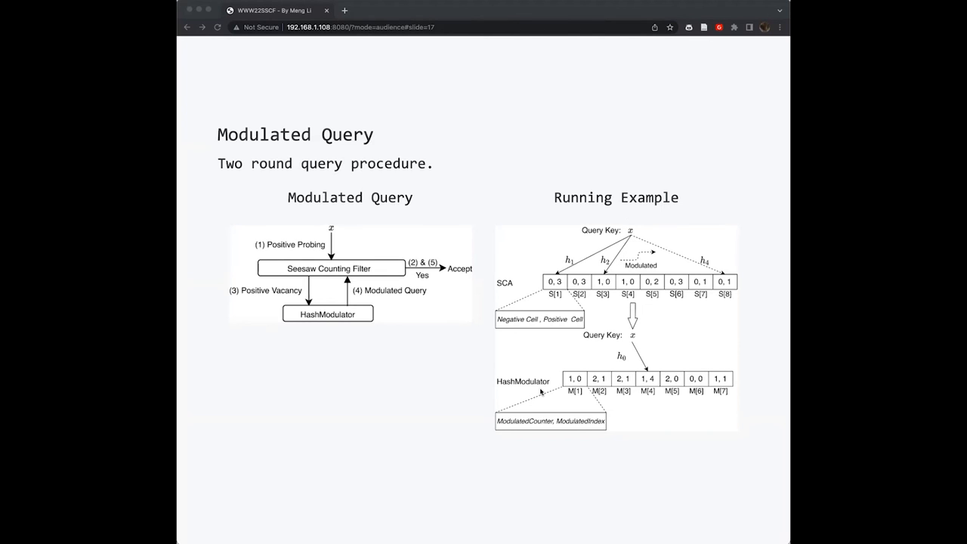
pyautogui.moveTo(651, 389)
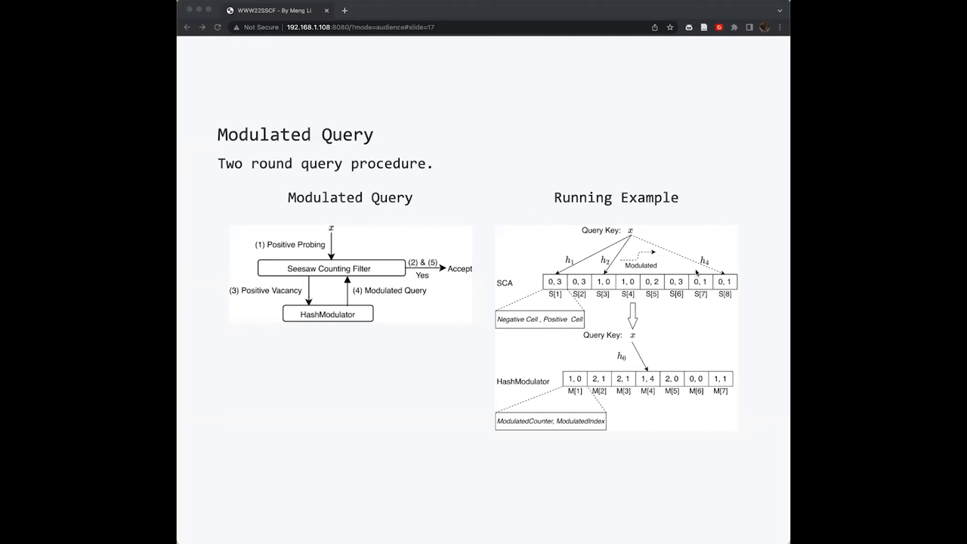
pyautogui.moveTo(745, 290)
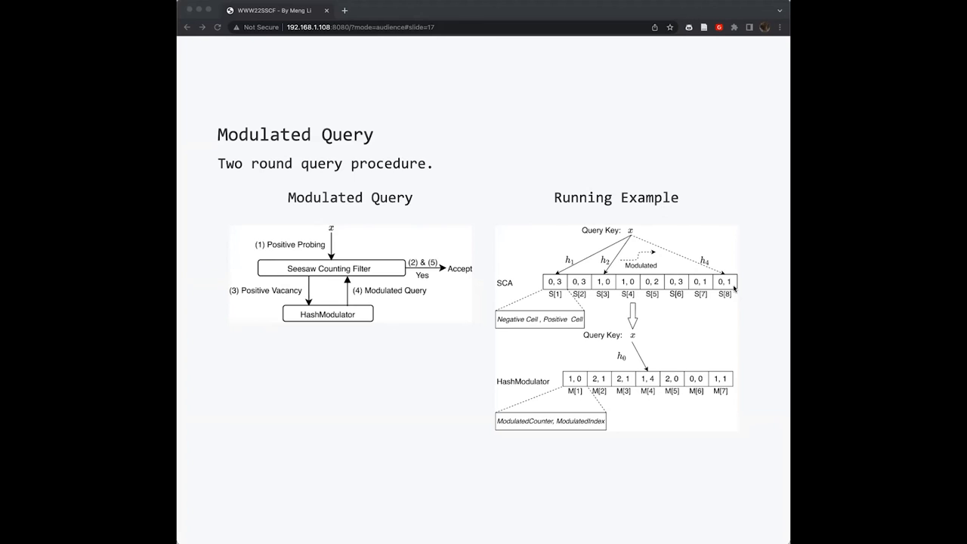
pyautogui.moveTo(725, 282)
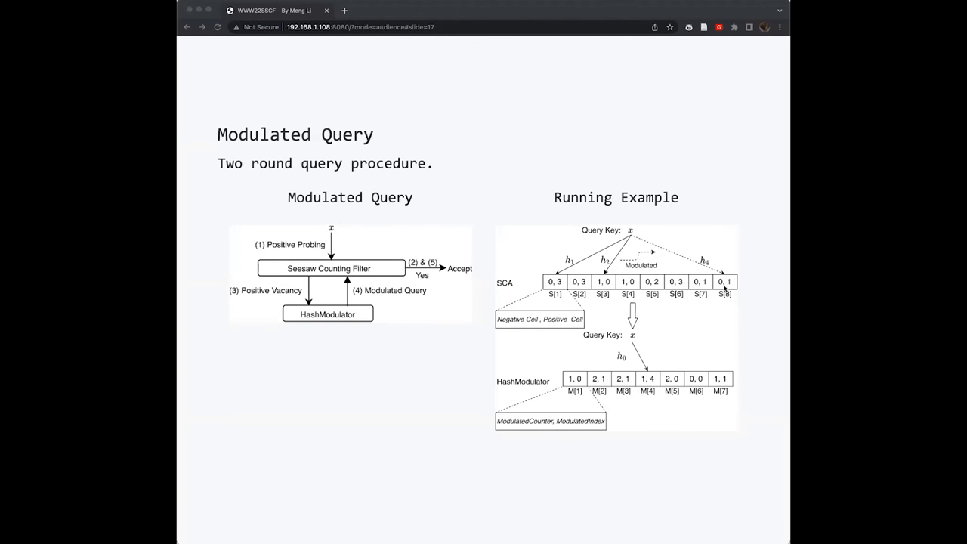
# - Advance past the Modulated Query slide to slide 19, Evaluation Setup
pyautogui.press('Right')
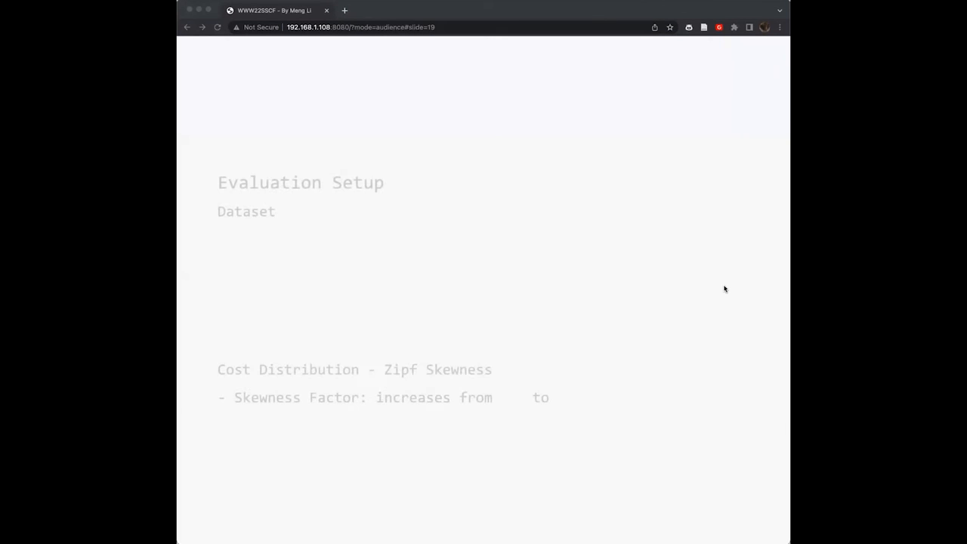
# - Advance to slide 19, Evaluation Setup, with the Shalla/YCSB dataset table and 0.5–2.5 skewness
pyautogui.press('Right')
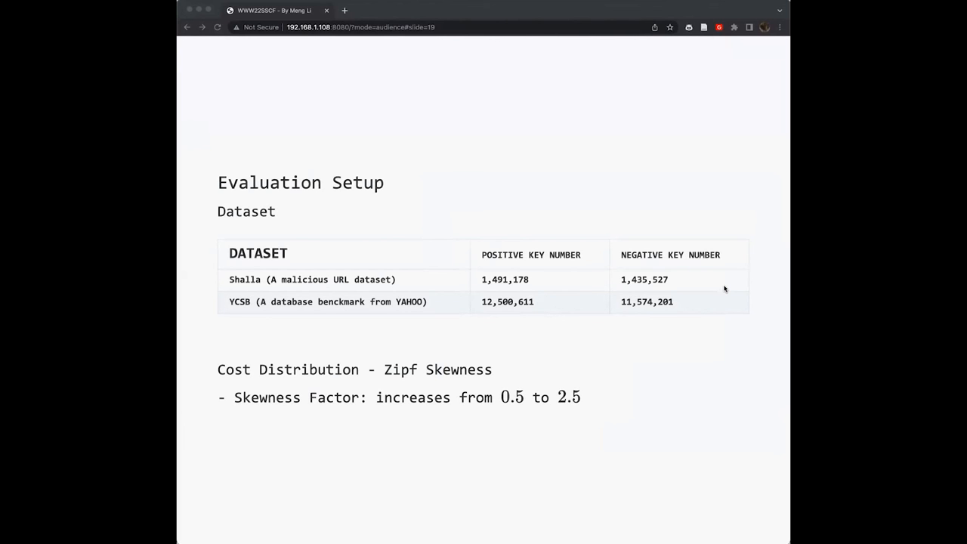
pyautogui.moveTo(690, 280)
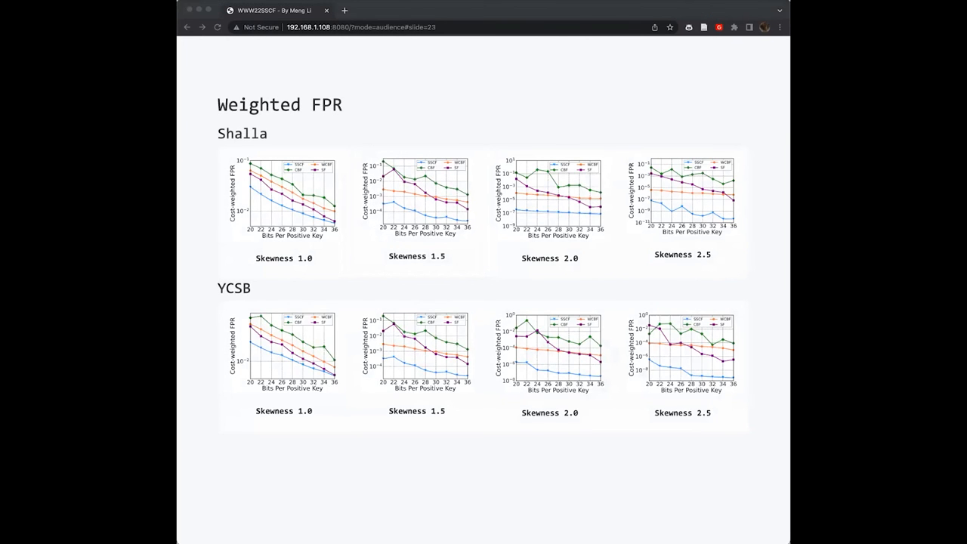
# - Navigate the deck to slide 20, Evaluation Metric, defining weighted FPR with CBF, WCBF, SF baselines
pyautogui.press('Right')
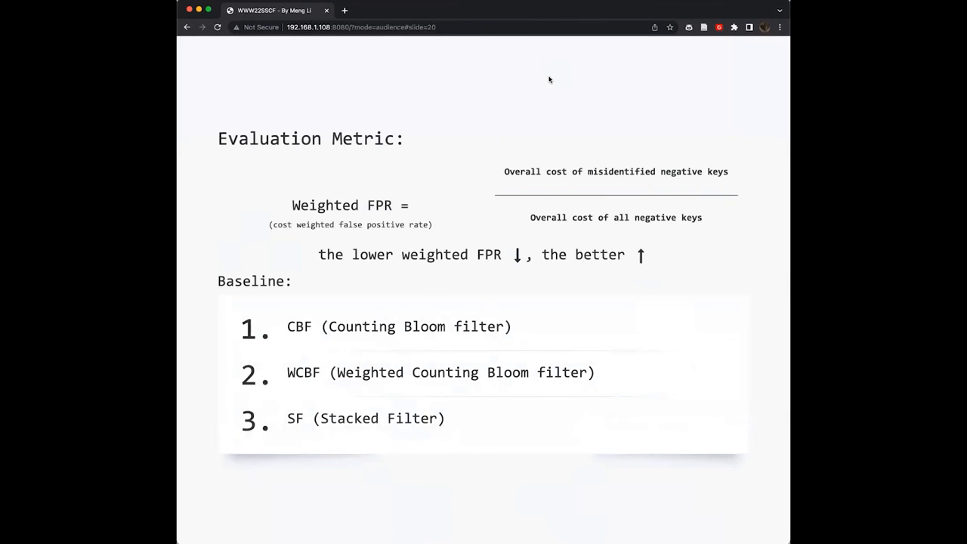
pyautogui.moveTo(445, 269)
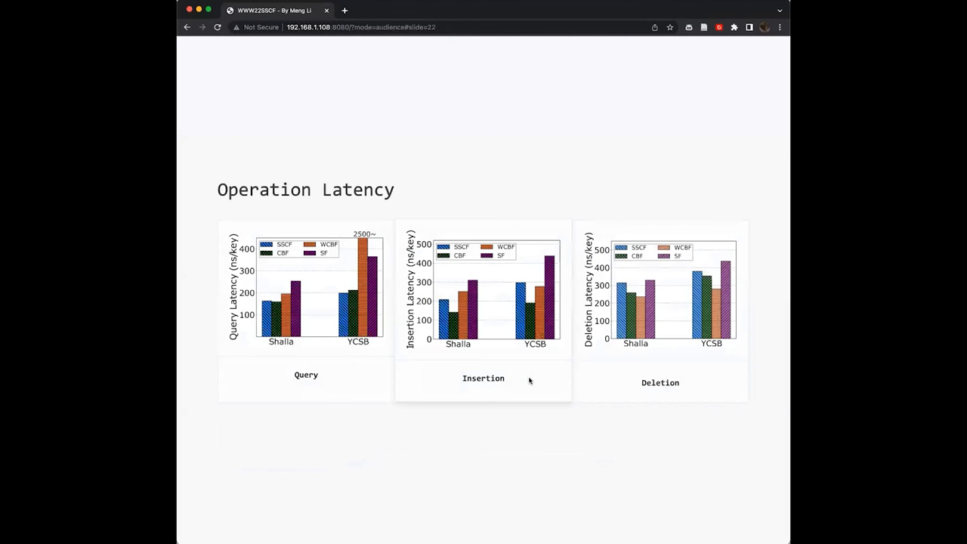
pyautogui.moveTo(523, 376)
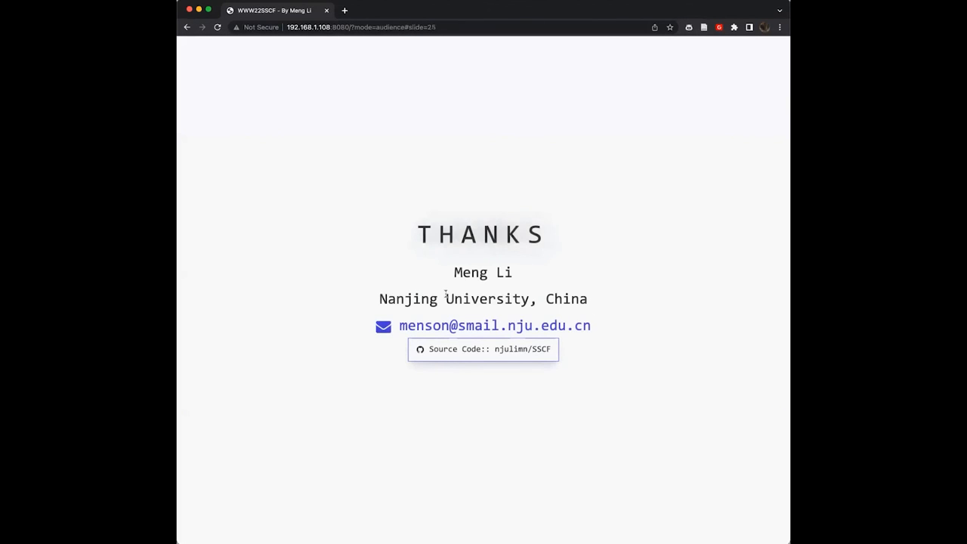
pyautogui.moveTo(408, 236)
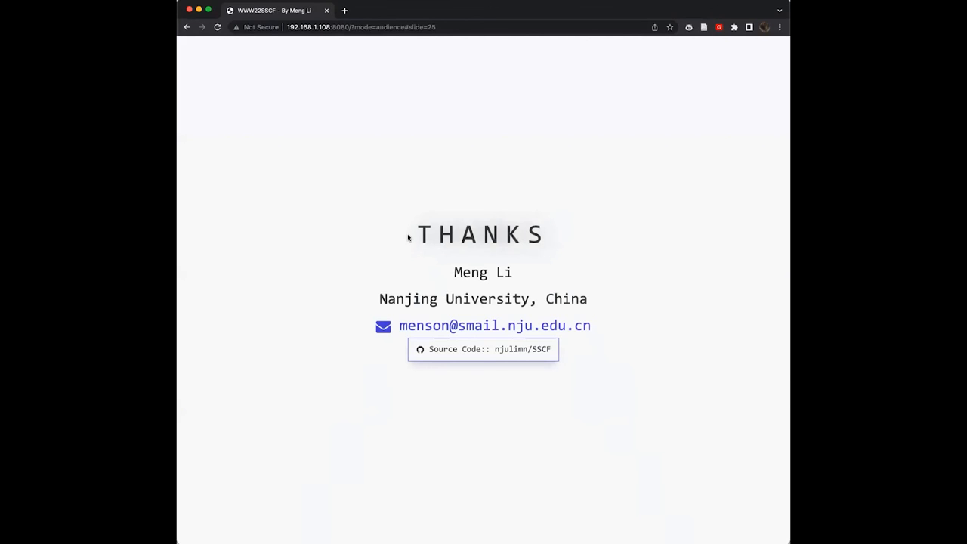
pyautogui.moveTo(417, 231)
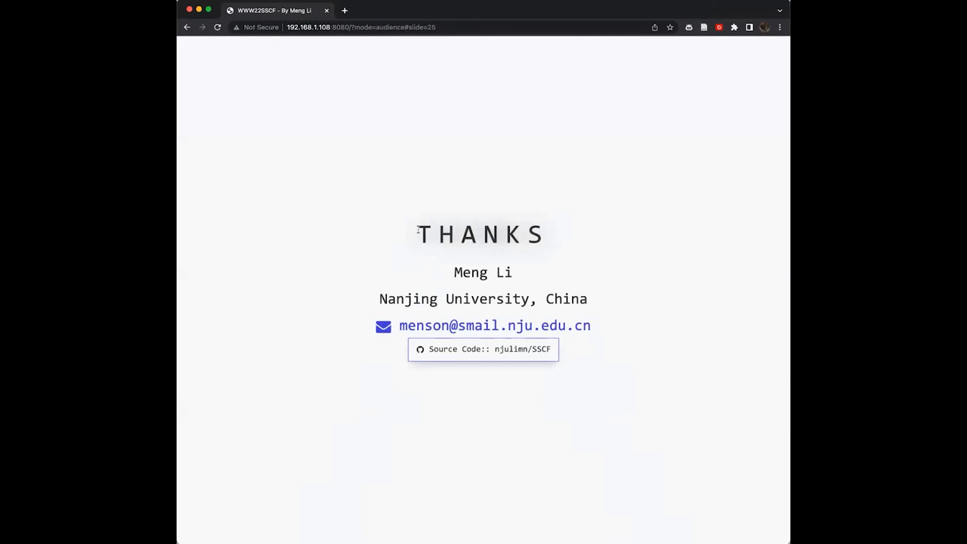